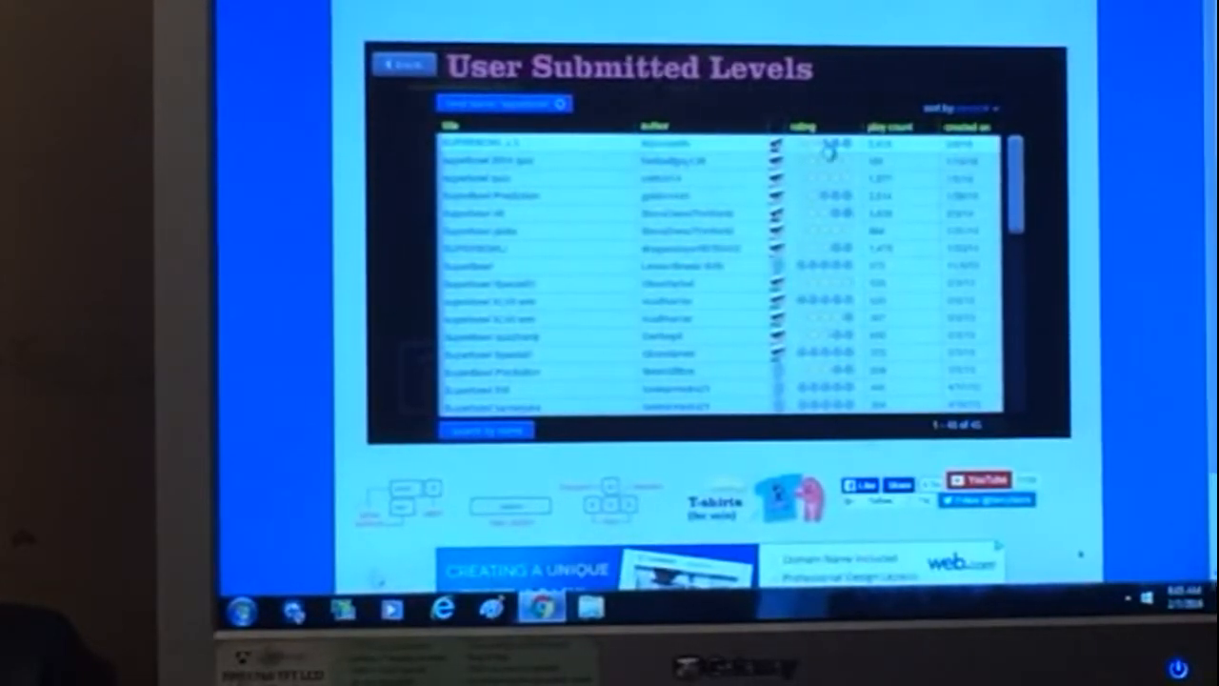
# Expand the first Super Bowl level's details and start it with Play Now
pyautogui.click(533, 145)
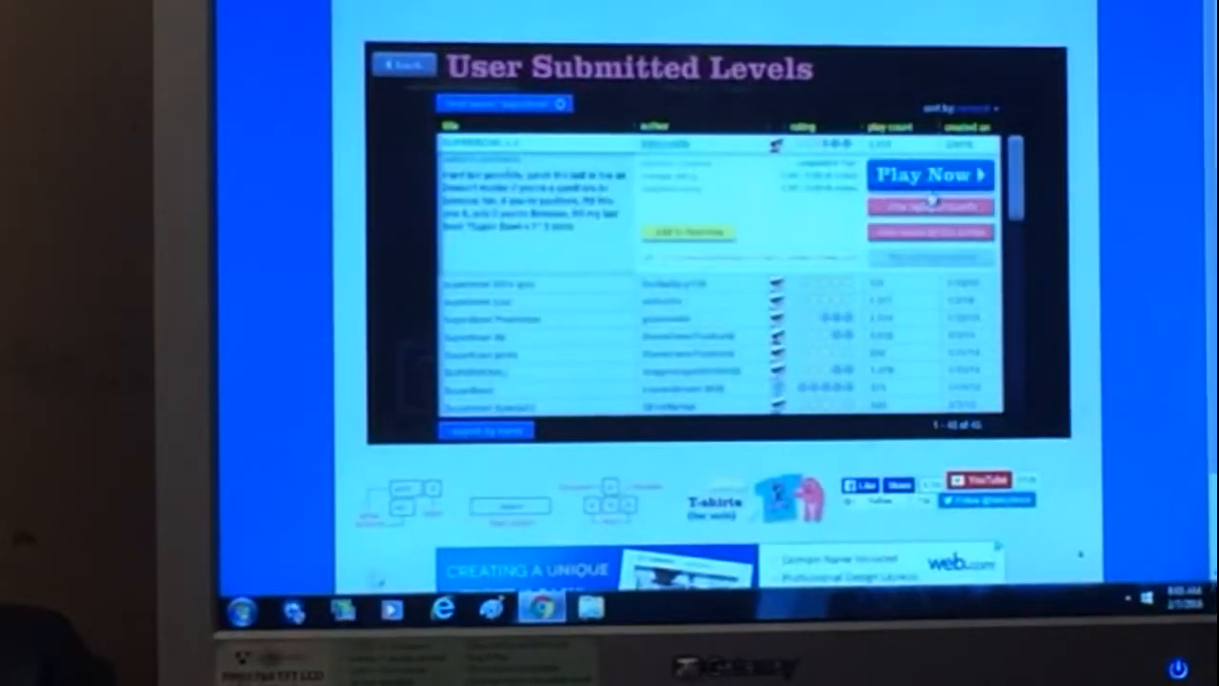
pyautogui.click(929, 176)
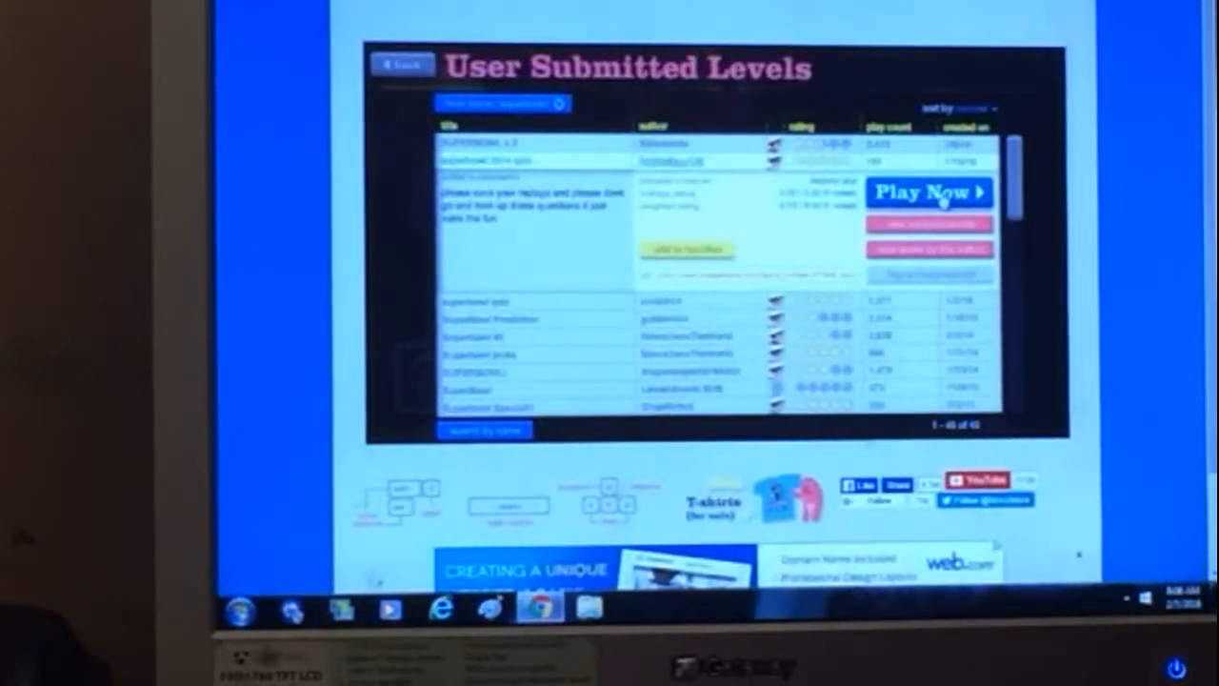
# Start the second Super Bowl level from its expanded Play Now option
pyautogui.click(930, 192)
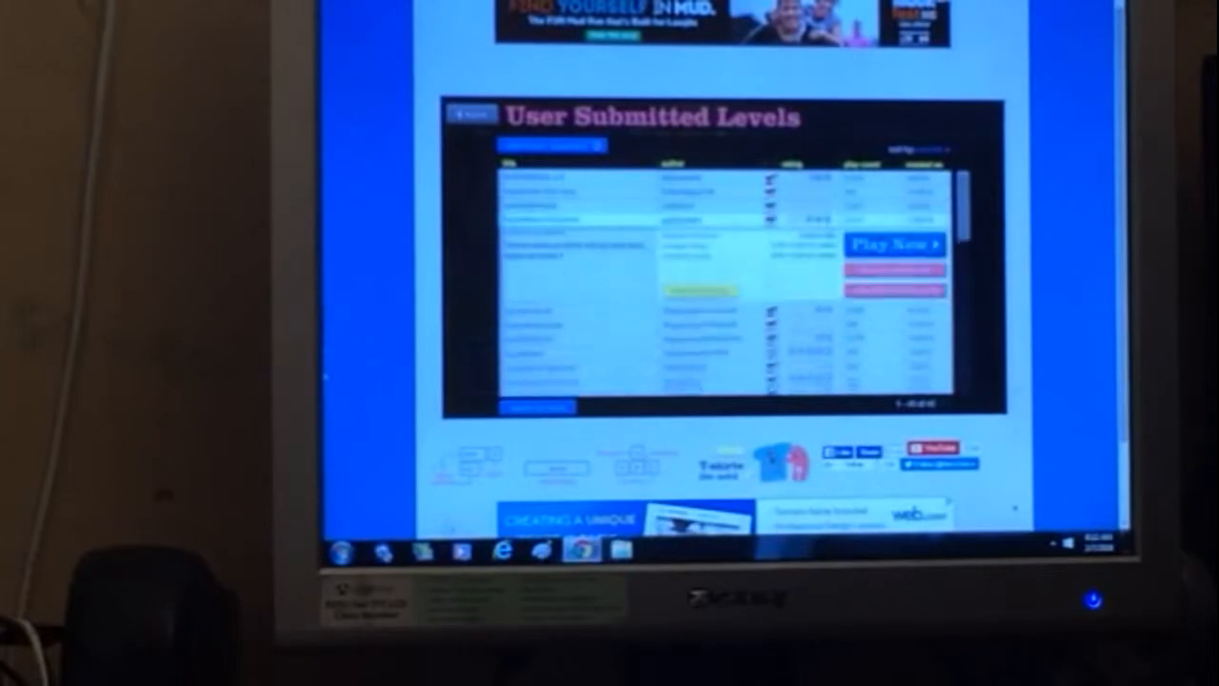
# Launch the expanded Super Bowl level with Play Now
pyautogui.click(893, 244)
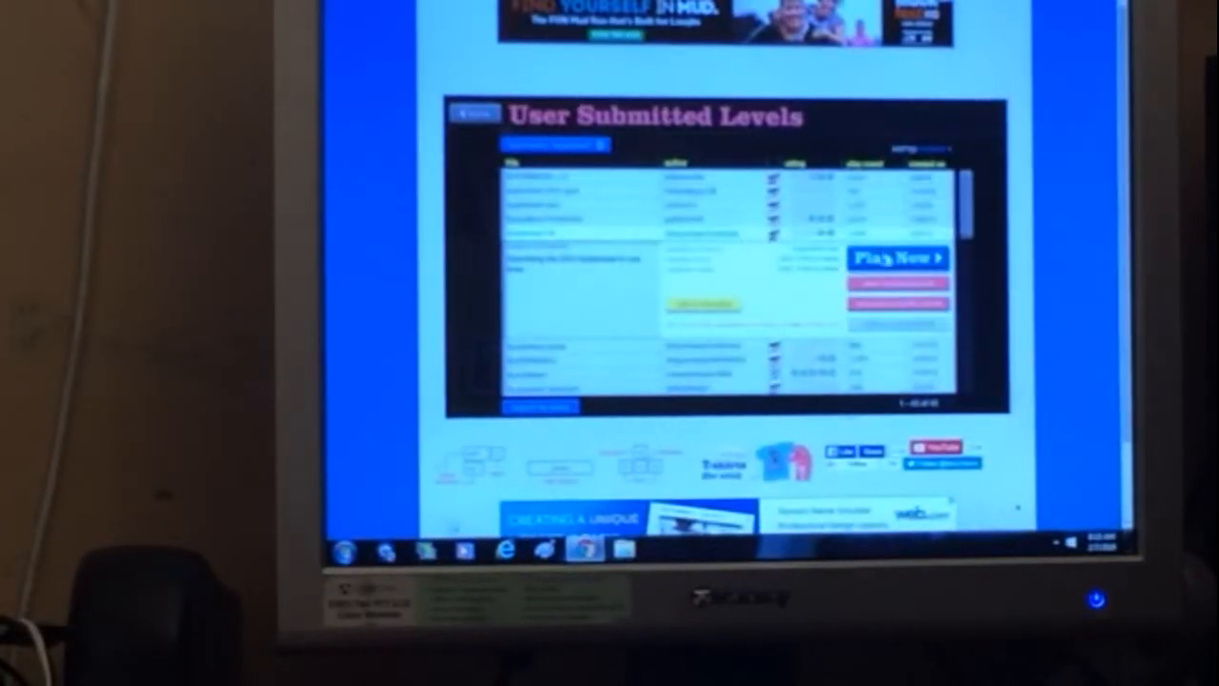
# Play the expanded Super Bowl level, then move further down the levels page
pyautogui.click(895, 257)
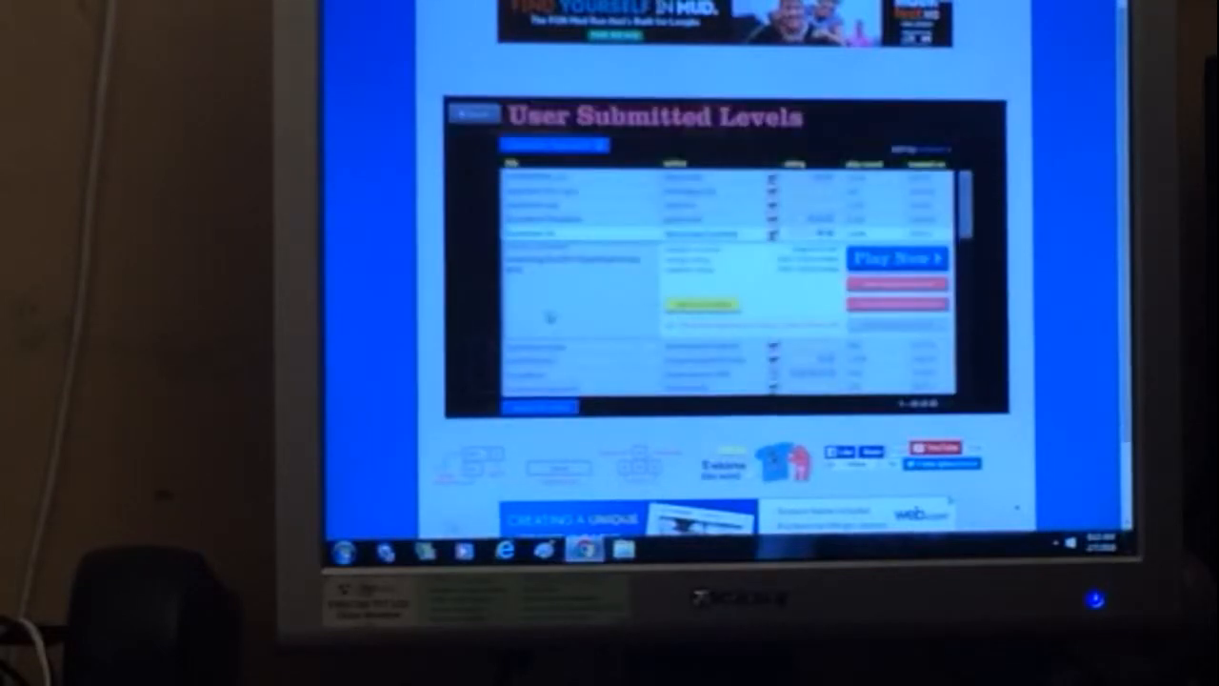
pyautogui.scroll(-3)
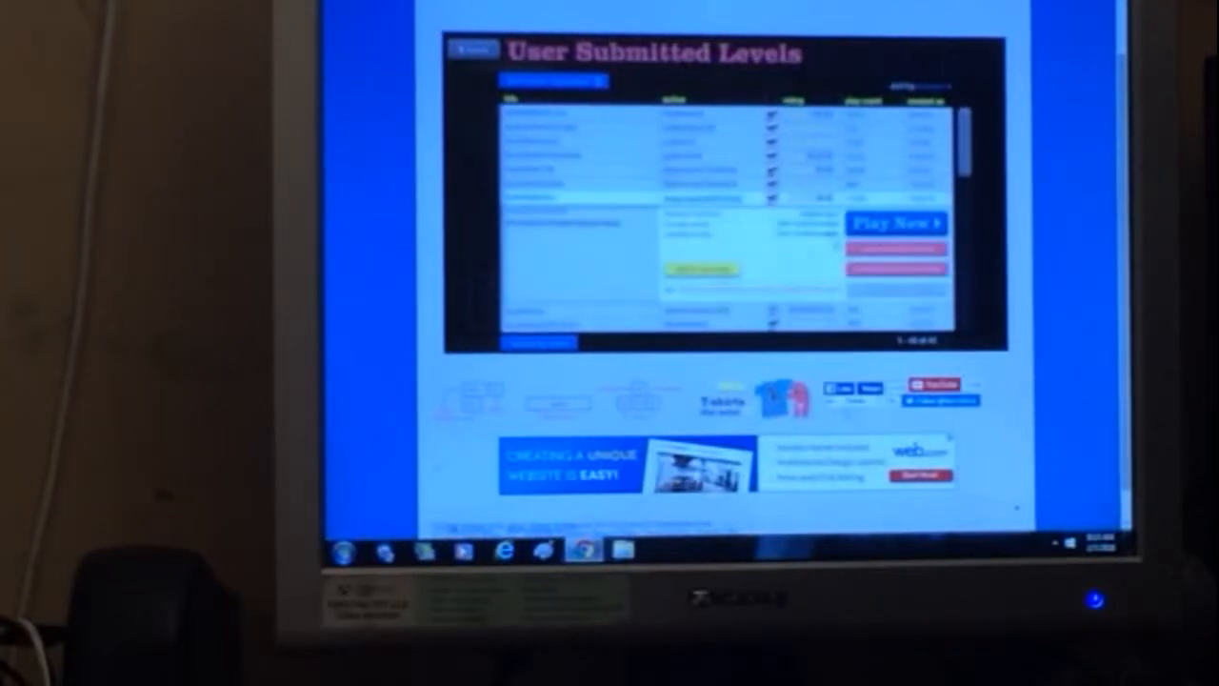
# Launch the currently expanded Super Bowl level with Play Now
pyautogui.click(896, 223)
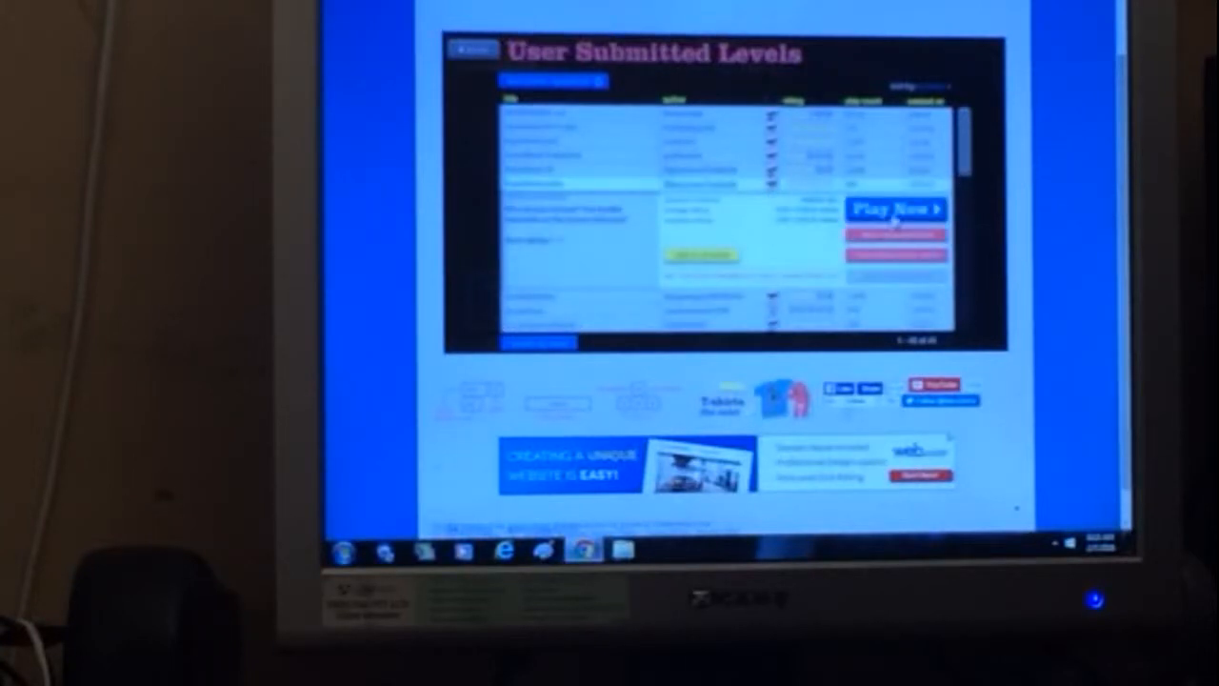
# Play the expanded Super Bowl level, then move back up the levels page
pyautogui.click(895, 208)
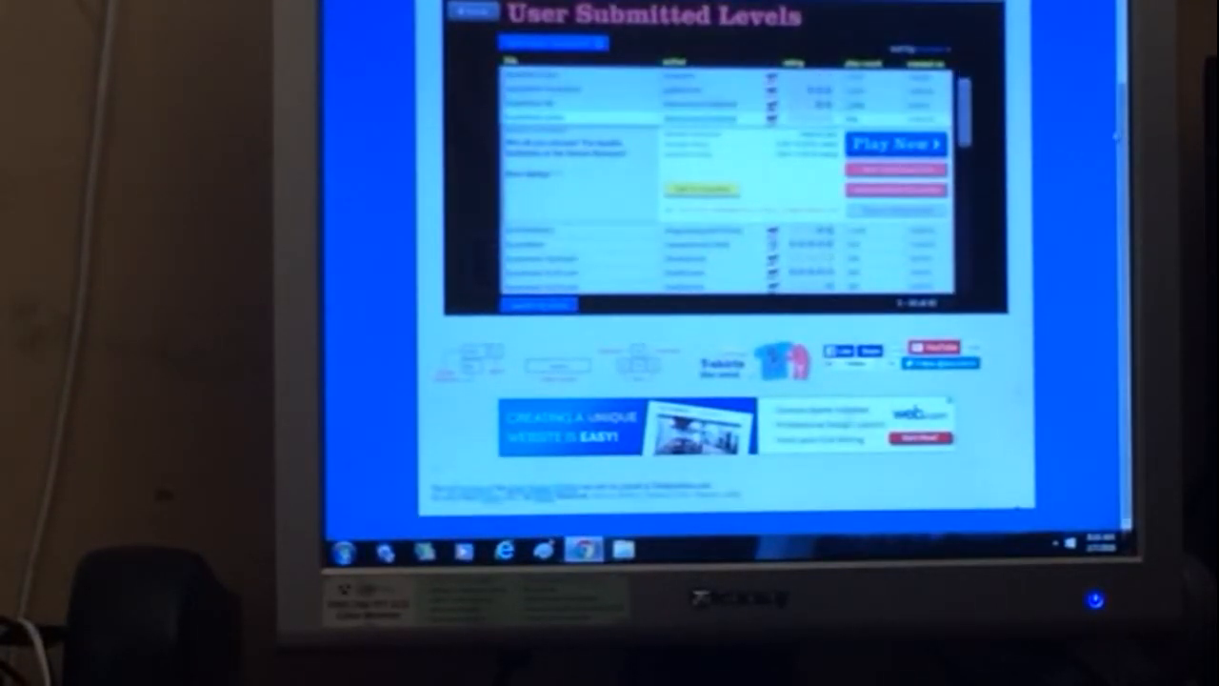
pyautogui.scroll(3)
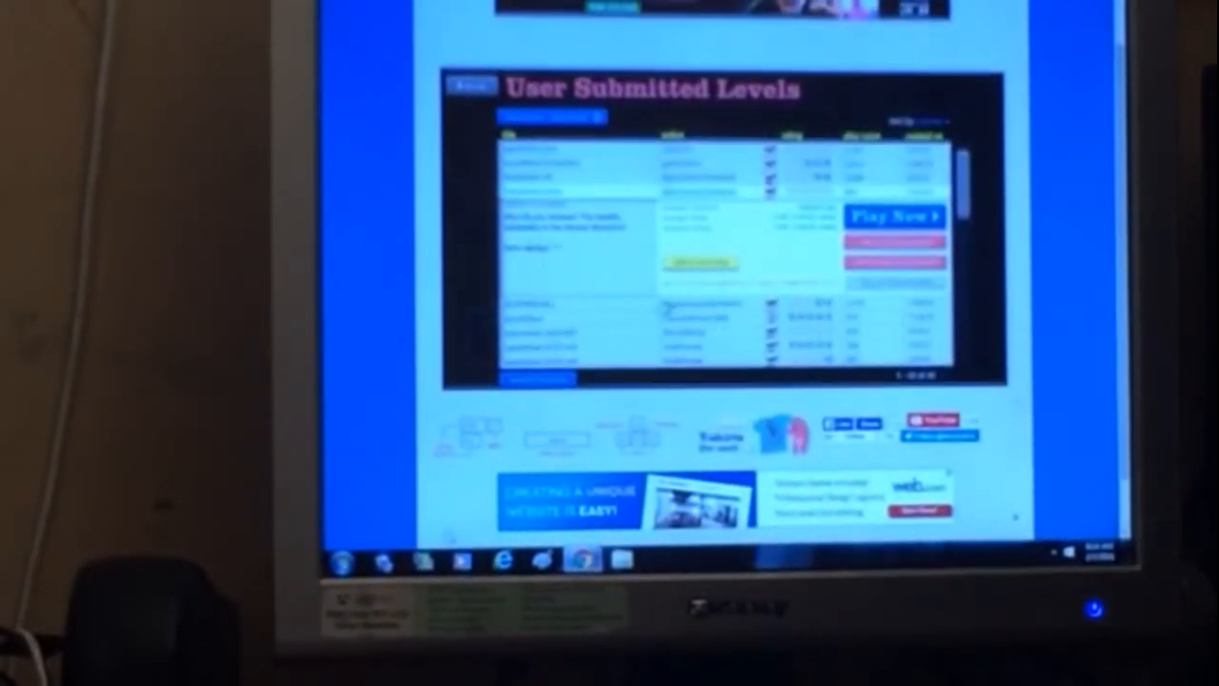
# Expand a Super Bowl level near the bottom of the User Submitted Levels list
pyautogui.scroll(-3)
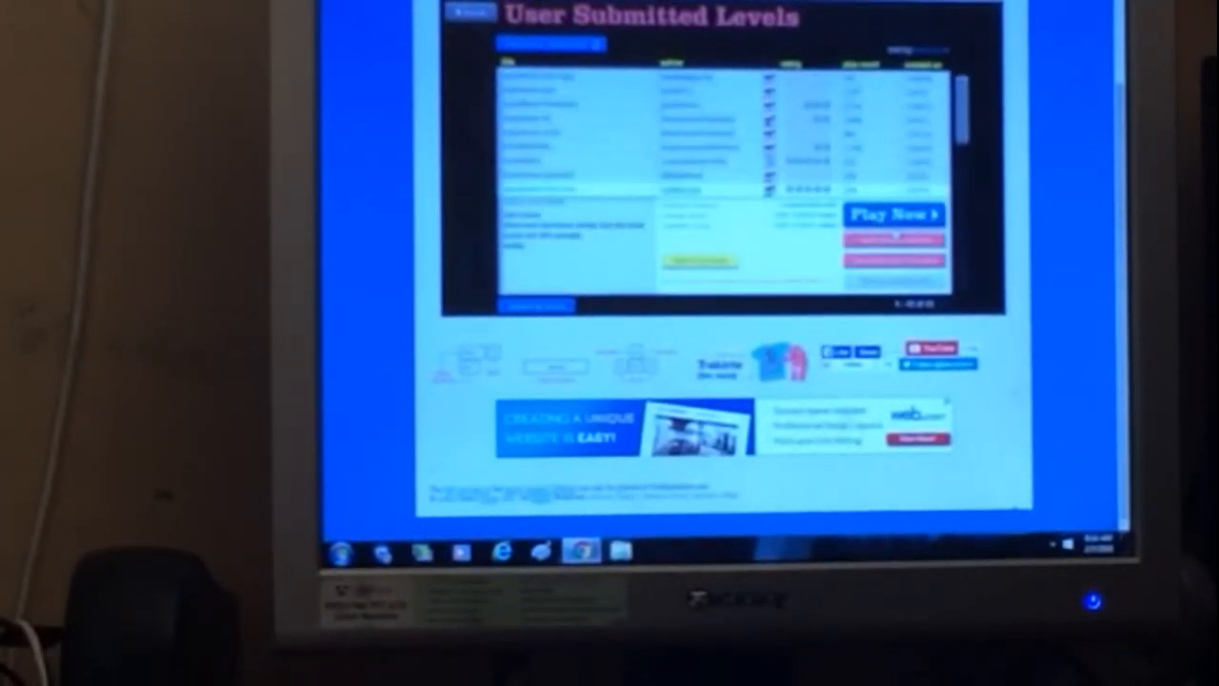
pyautogui.click(892, 214)
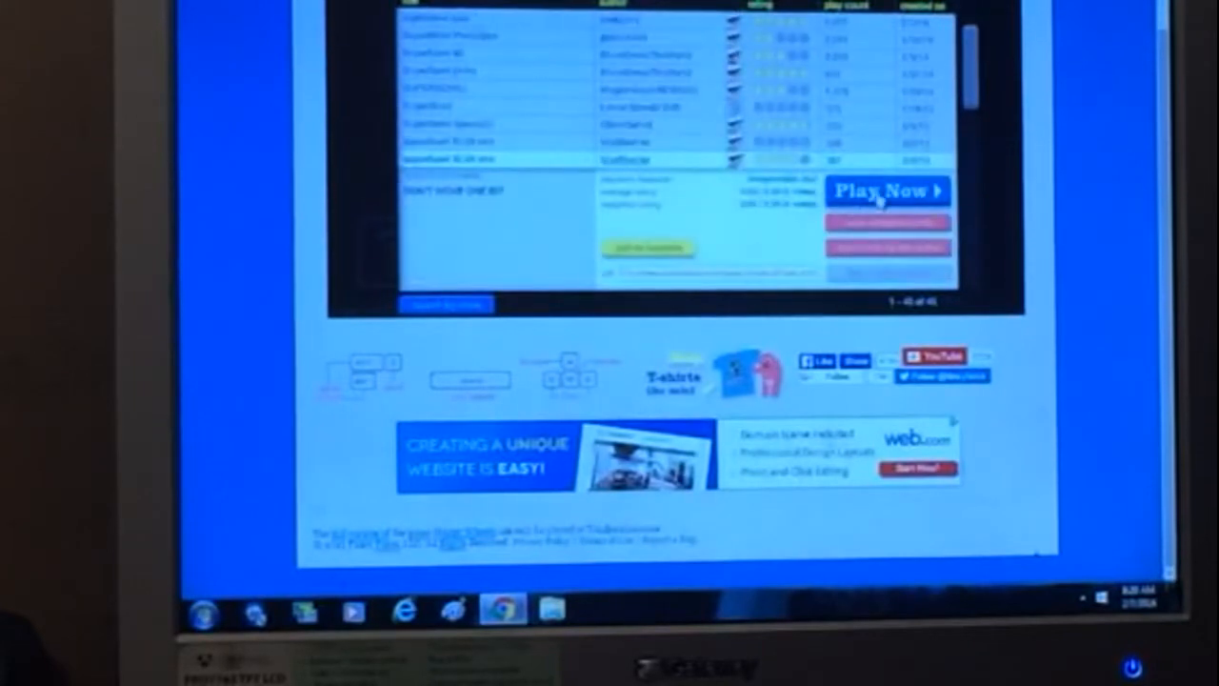
# Start the chosen Super Bowl level from its Play Now option
pyautogui.click(886, 191)
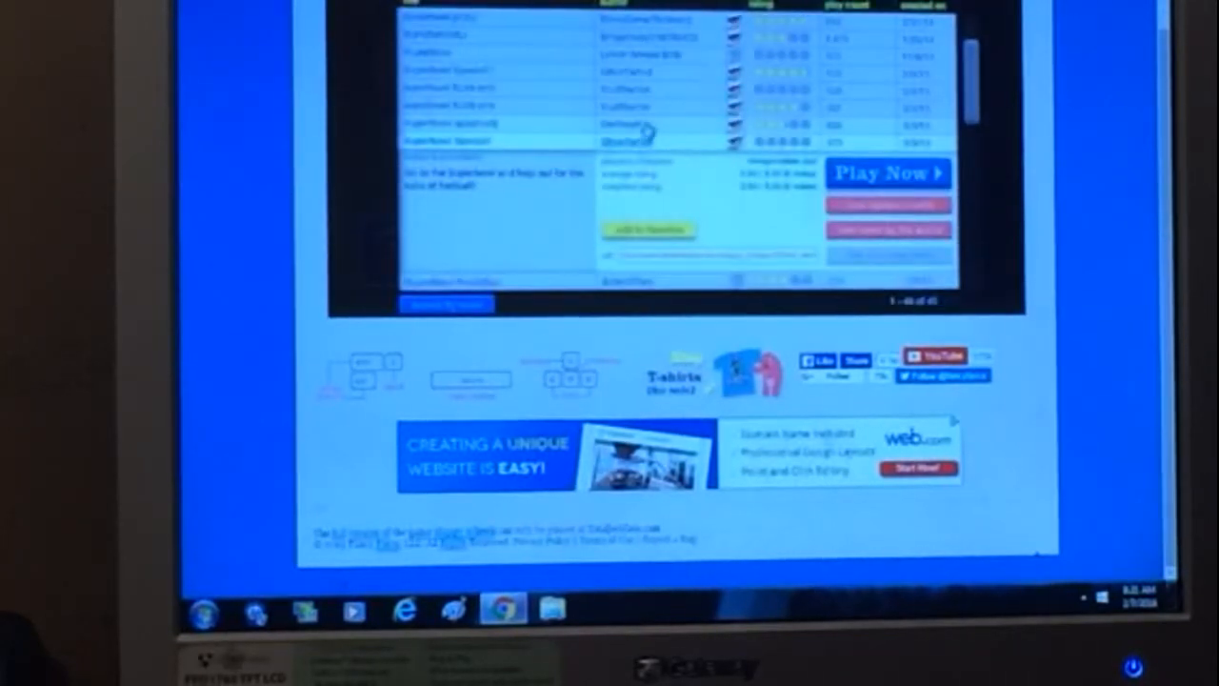
# Scroll down the User Submitted Levels page toward the next Super Bowl level
pyautogui.scroll(-3)
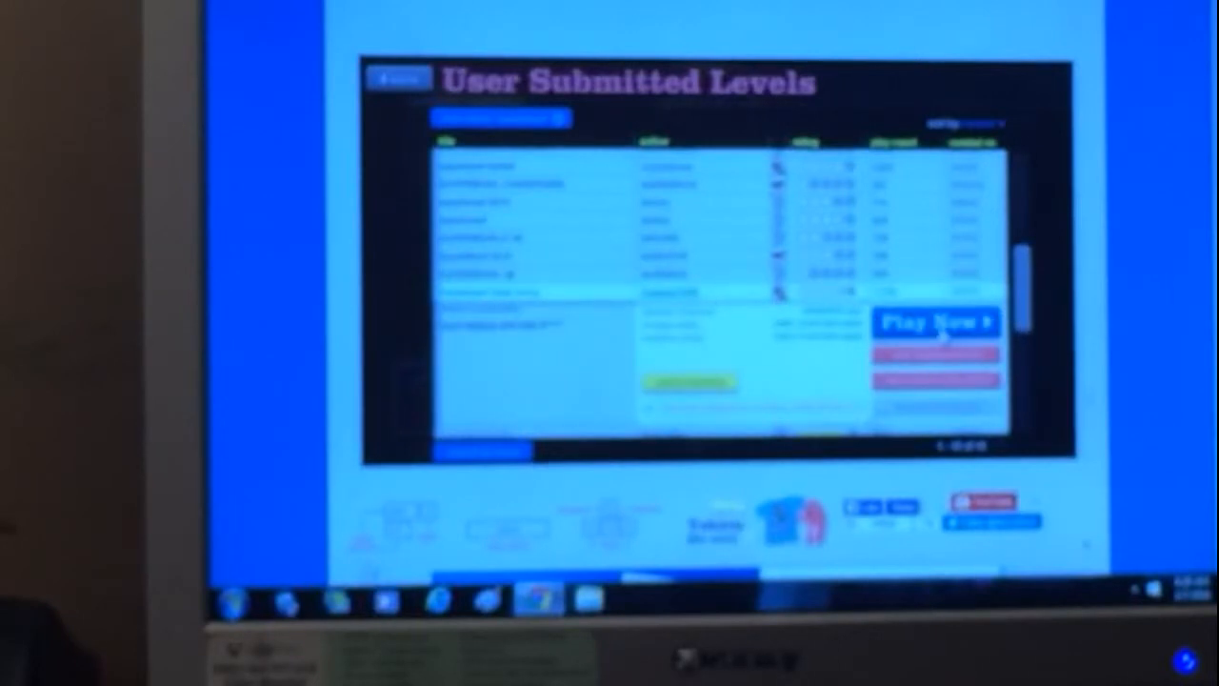
# Start the newly chosen Super Bowl level with Play Now
pyautogui.click(937, 320)
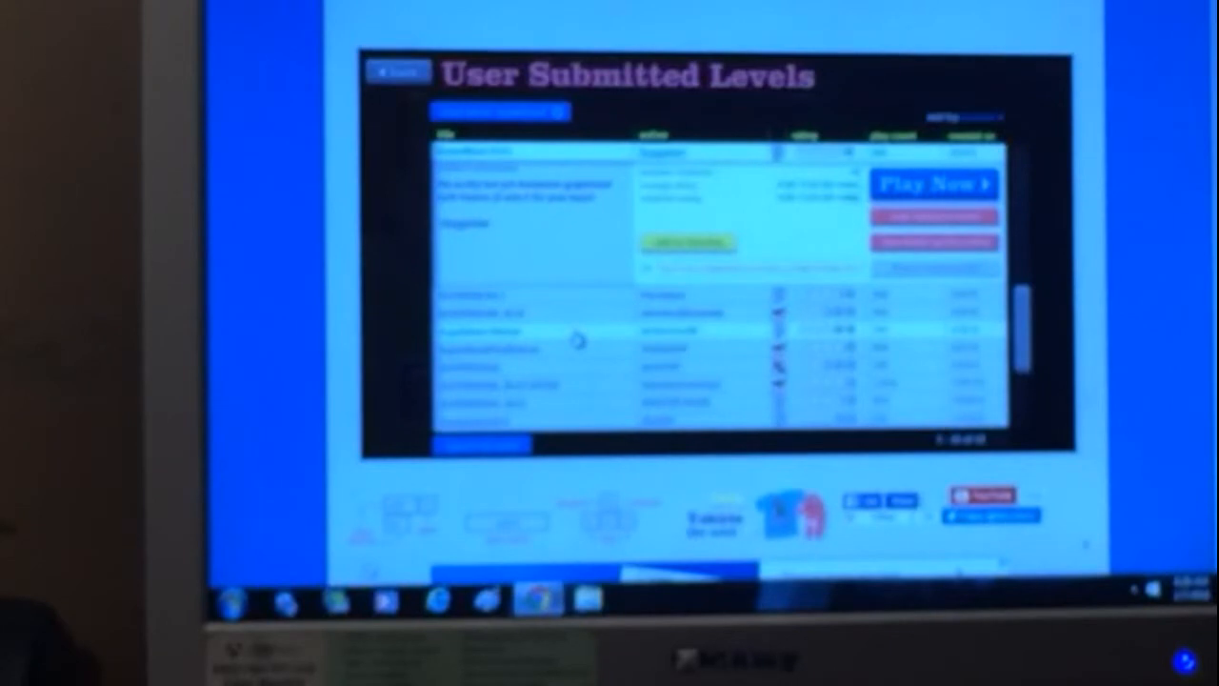
# Expand the details of a level lower down the User Submitted Levels list
pyautogui.click(934, 183)
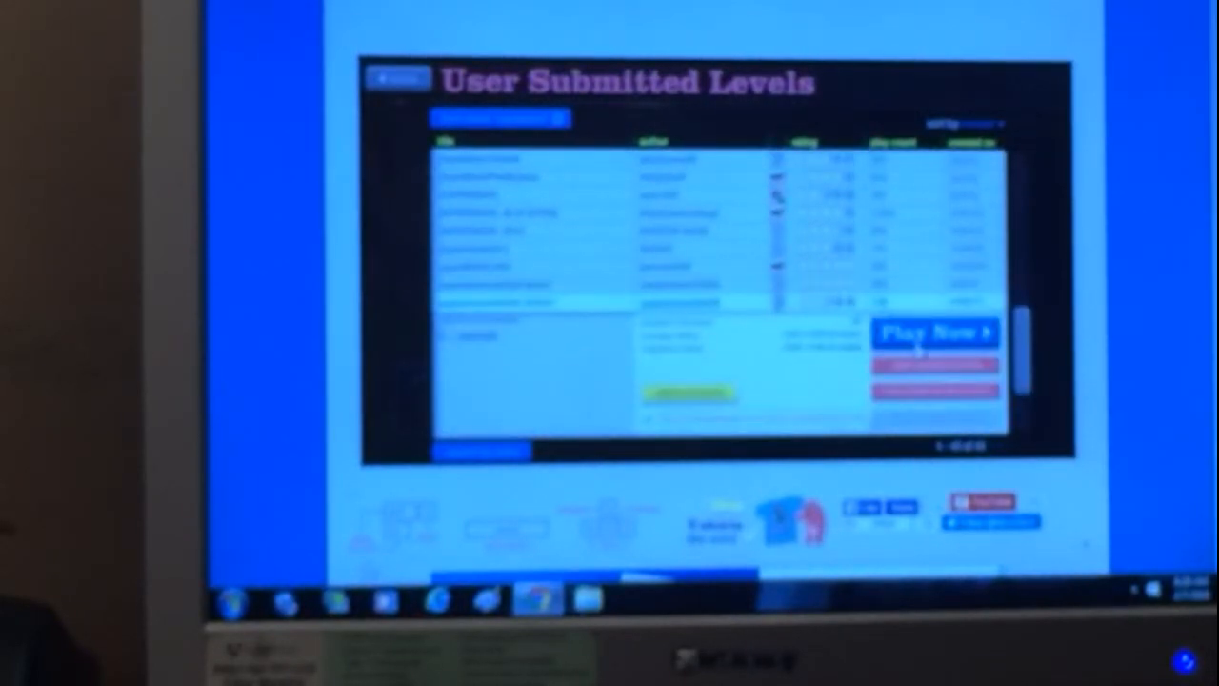
# Start the chosen level with Play Now, reaching the character selection screen
pyautogui.click(936, 332)
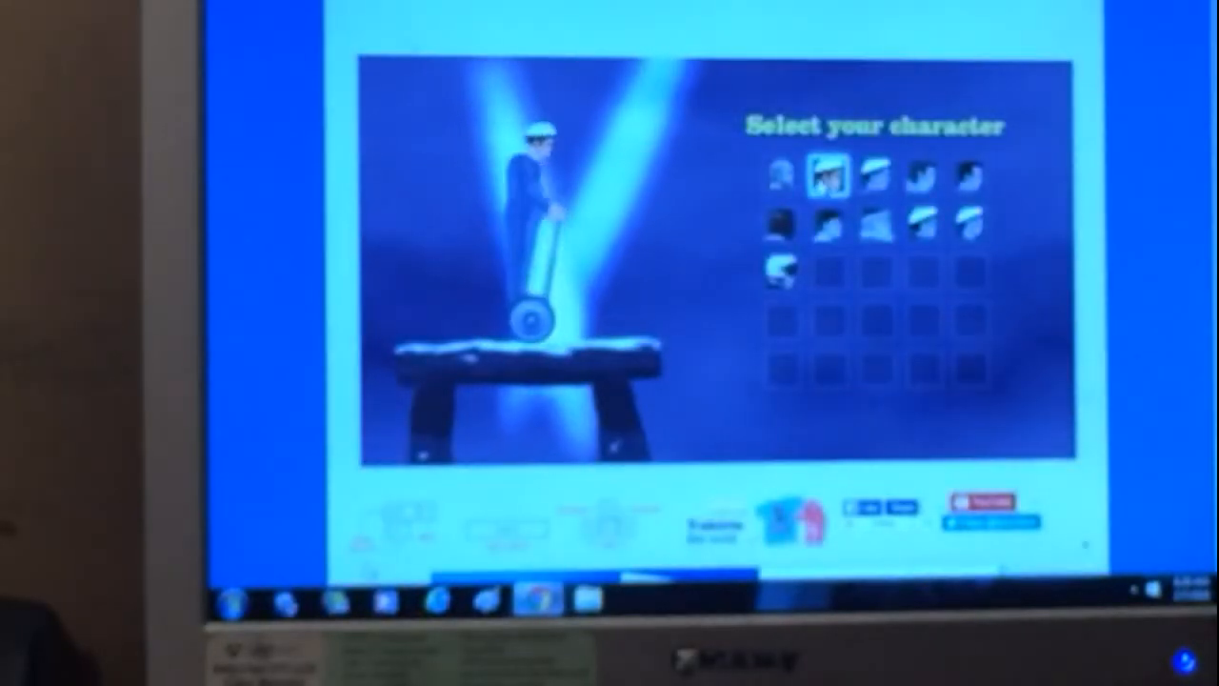